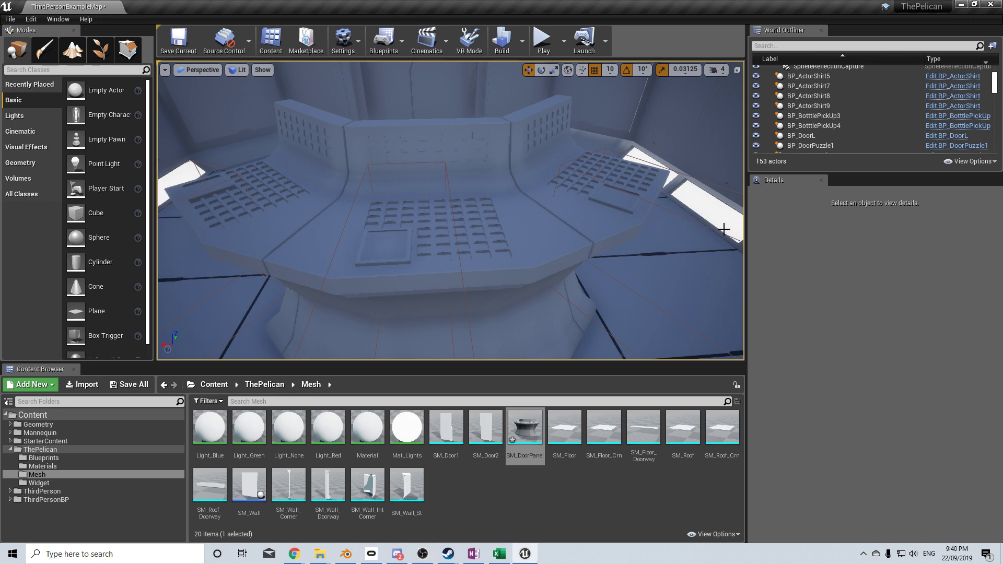
pyautogui.moveTo(470, 234)
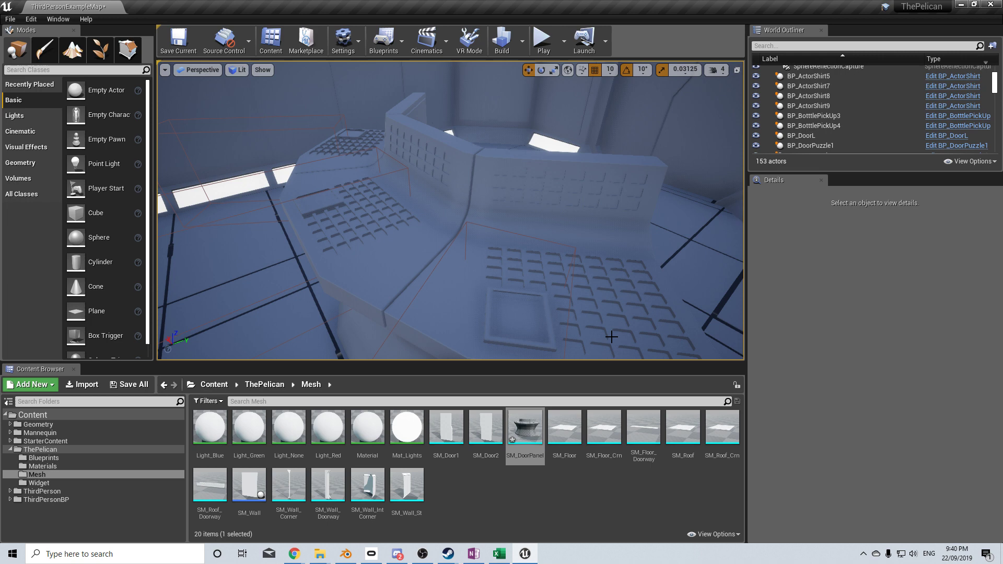
pyautogui.moveTo(614, 340)
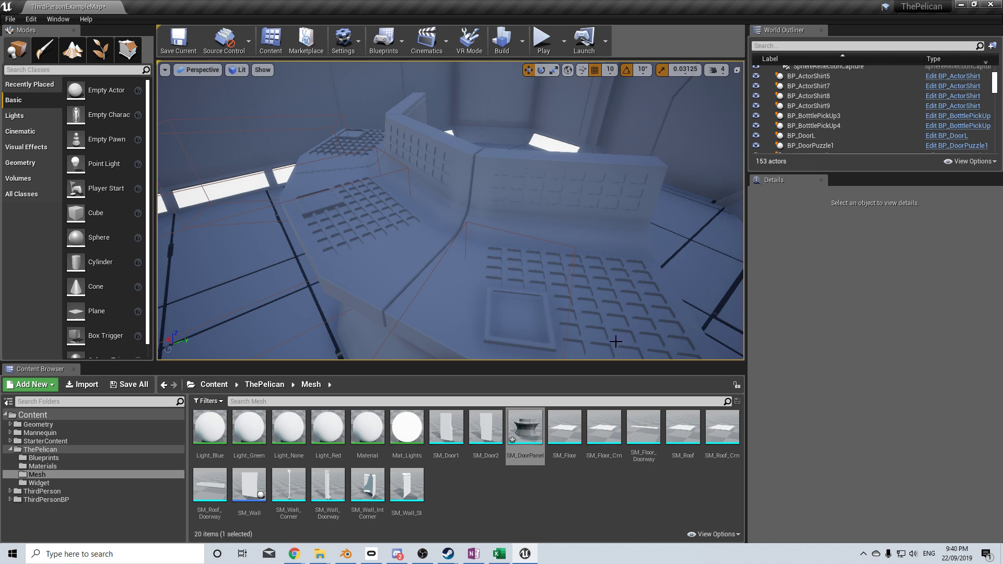
pyautogui.moveTo(607, 338)
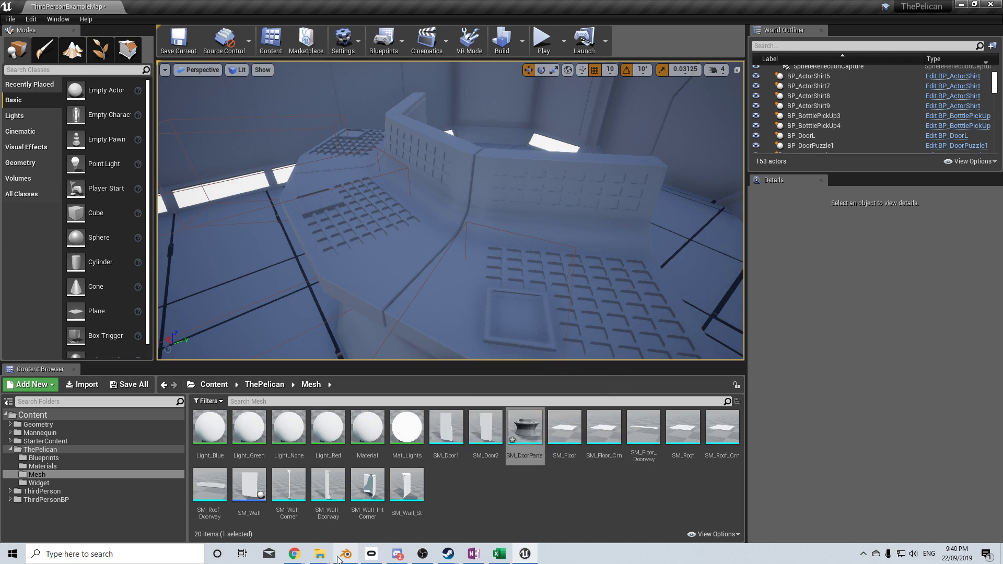
pyautogui.moveTo(626, 336)
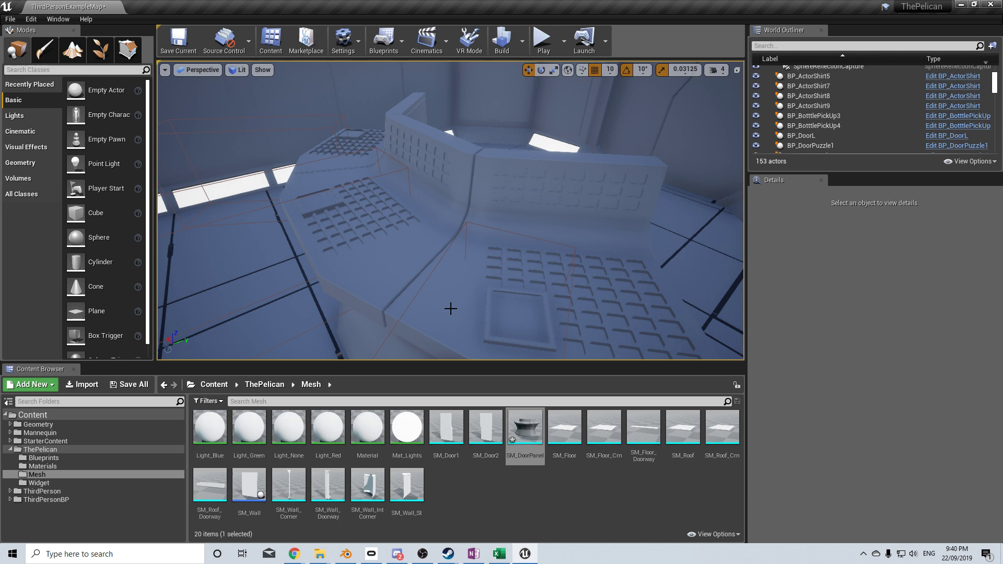
# Step: Bring up Blender's Layout workspace and zoom in on the door panel's buttons
pyautogui.click(346, 553)
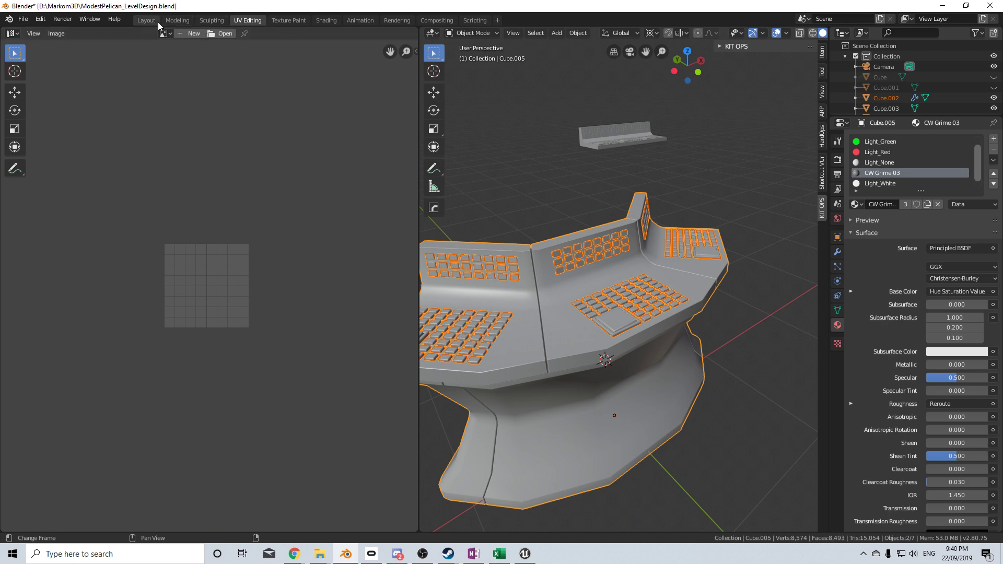
pyautogui.moveTo(262, 35)
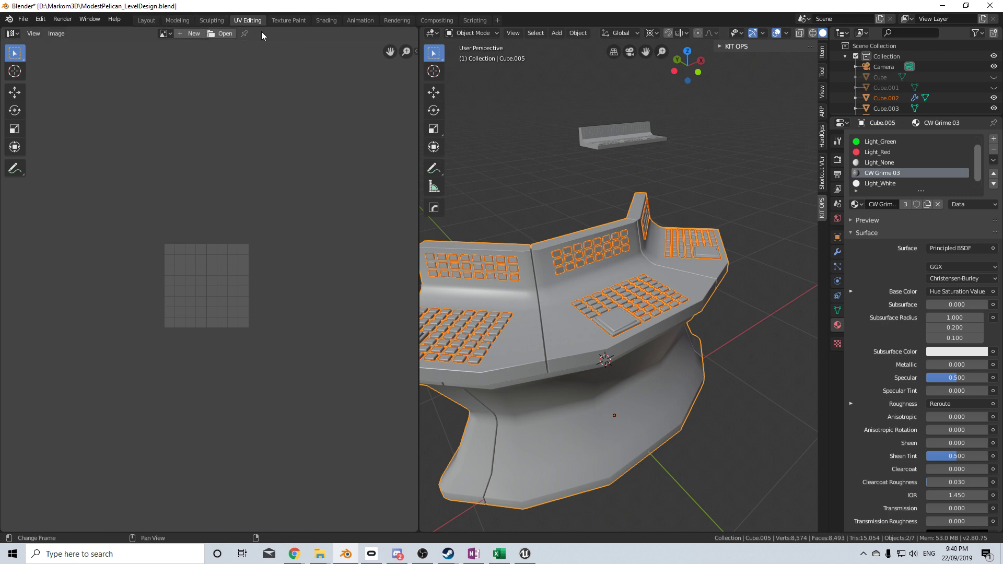
pyautogui.click(145, 20)
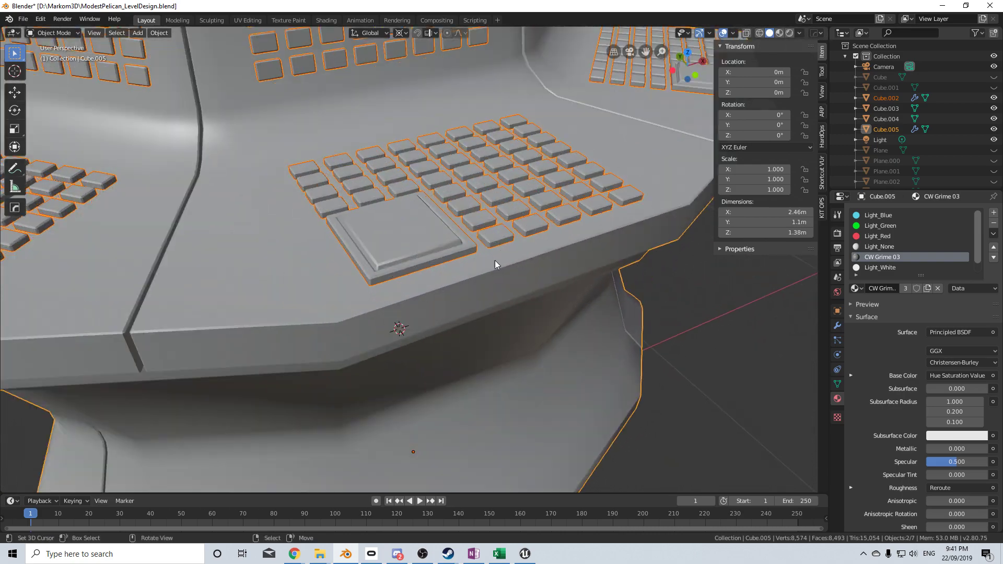
pyautogui.moveTo(493, 268); pyautogui.dragTo(518, 266)
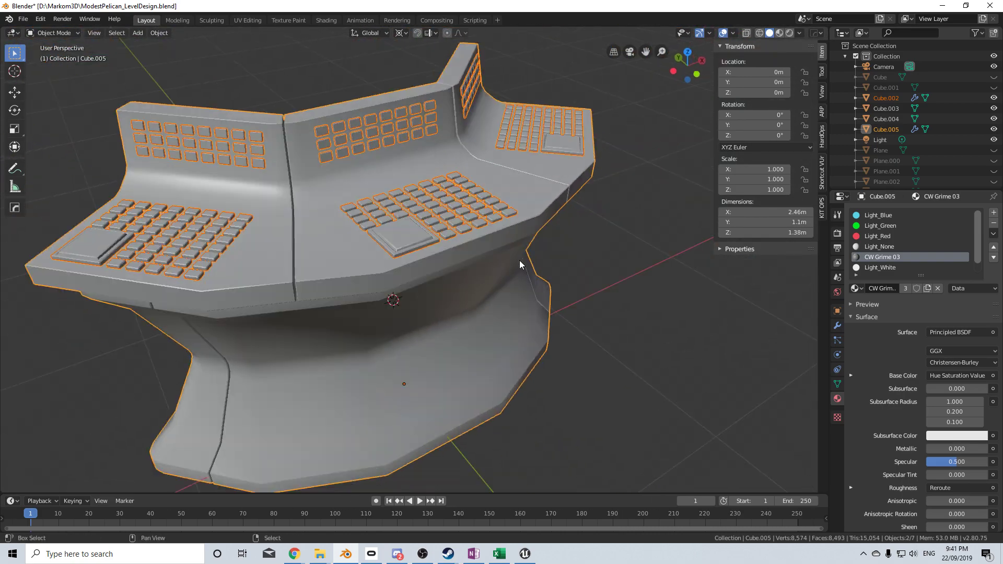
pyautogui.click(734, 32)
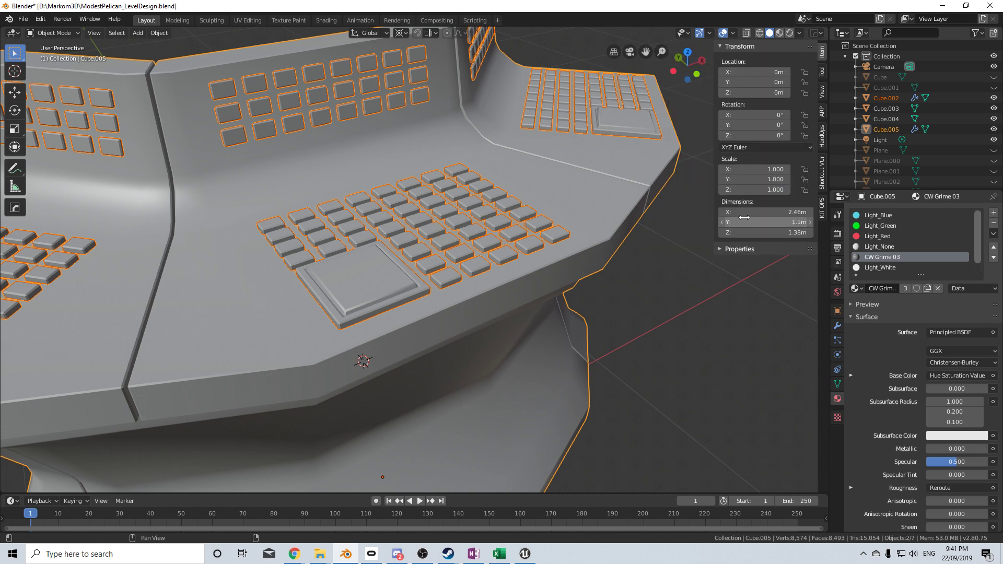
# Step: Enter Edit Mode on the panel mesh and open Viewport Overlays to show face normals
pyautogui.press('Tab')
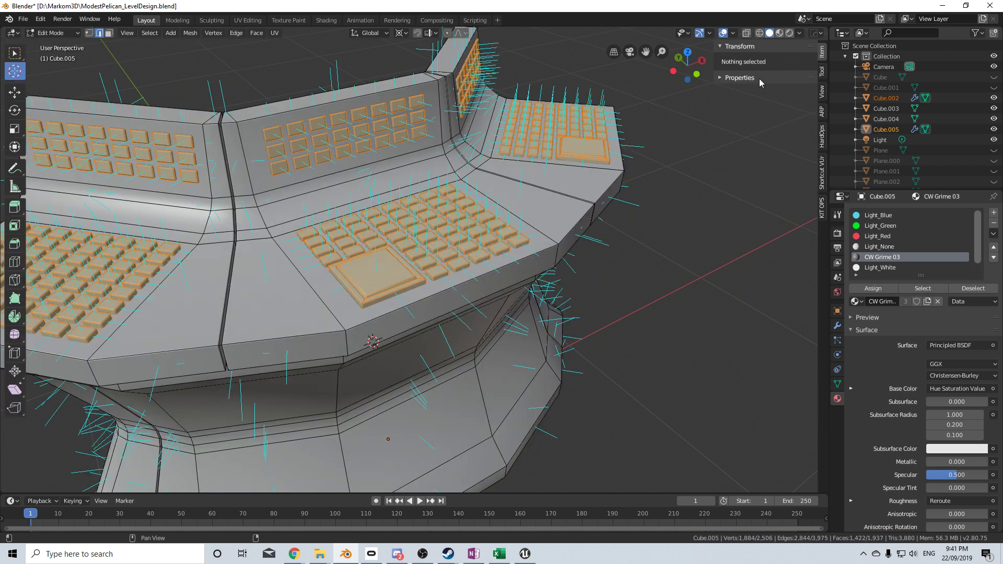
pyautogui.click(734, 32)
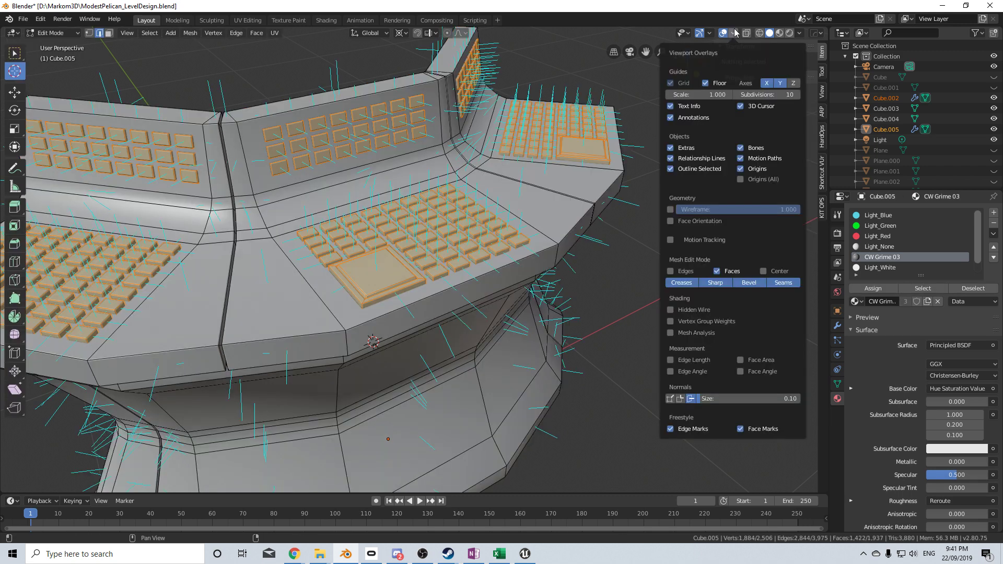
pyautogui.moveTo(690, 399)
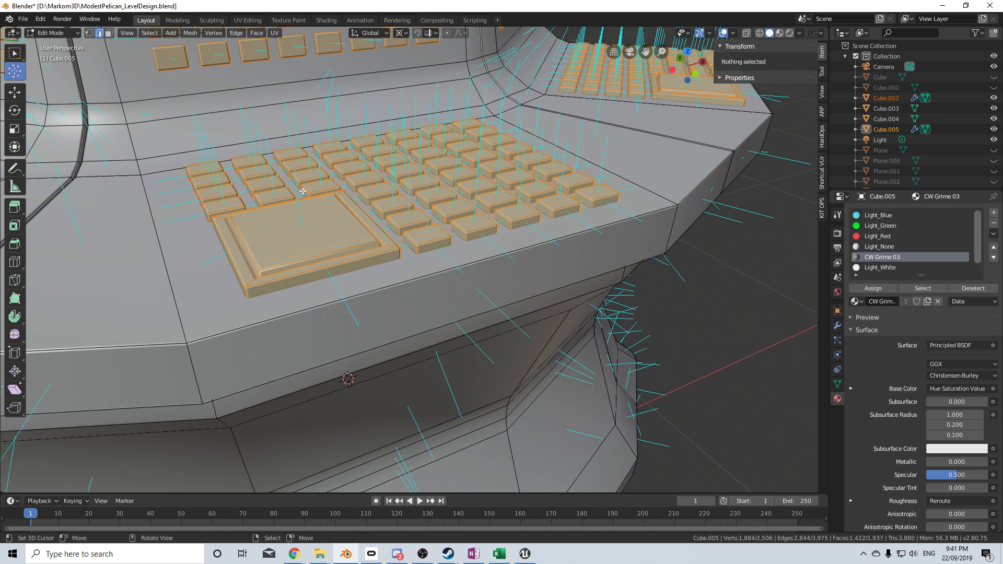
pyautogui.moveTo(311, 277)
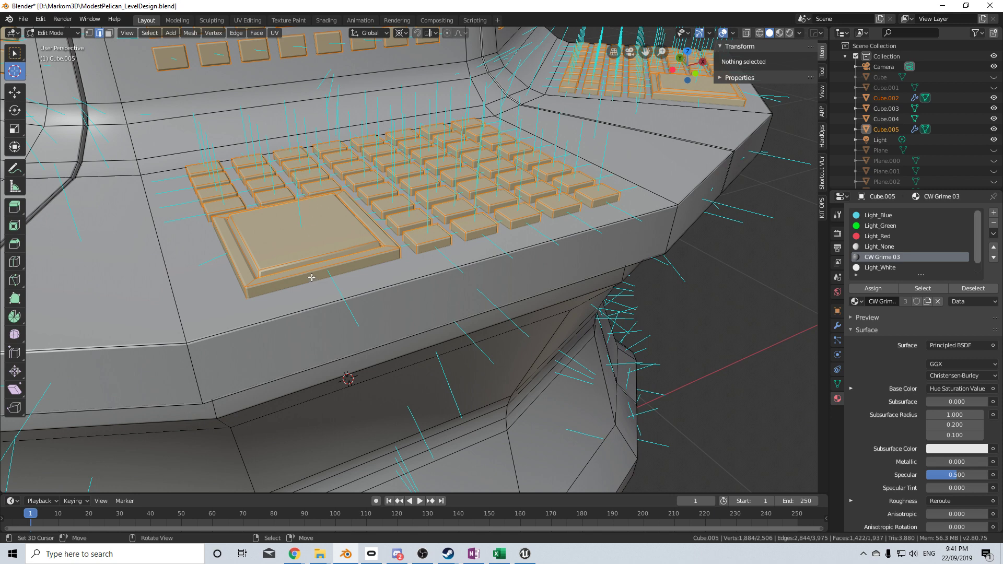
pyautogui.moveTo(319, 276)
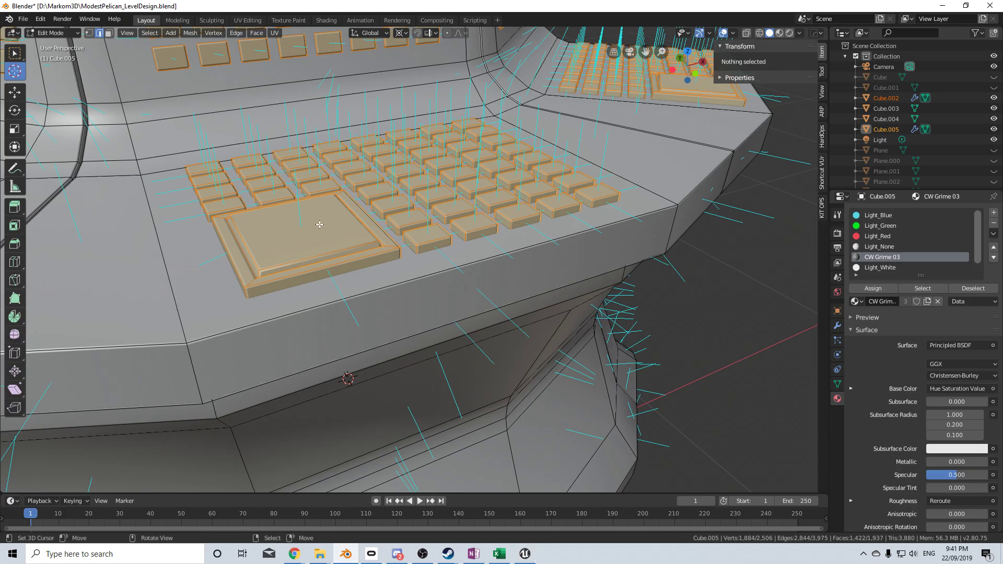
pyautogui.moveTo(201, 151)
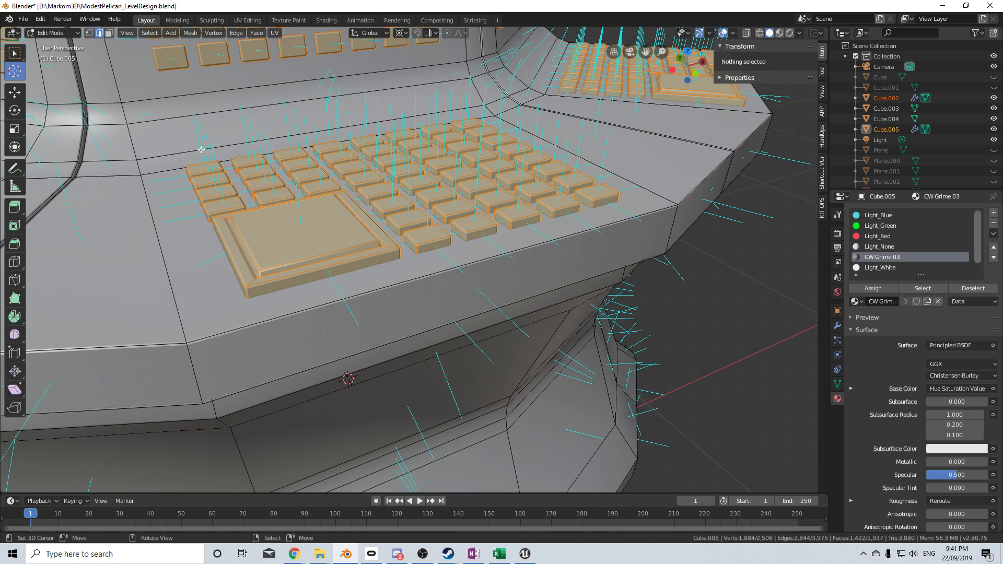
pyautogui.moveTo(195, 113)
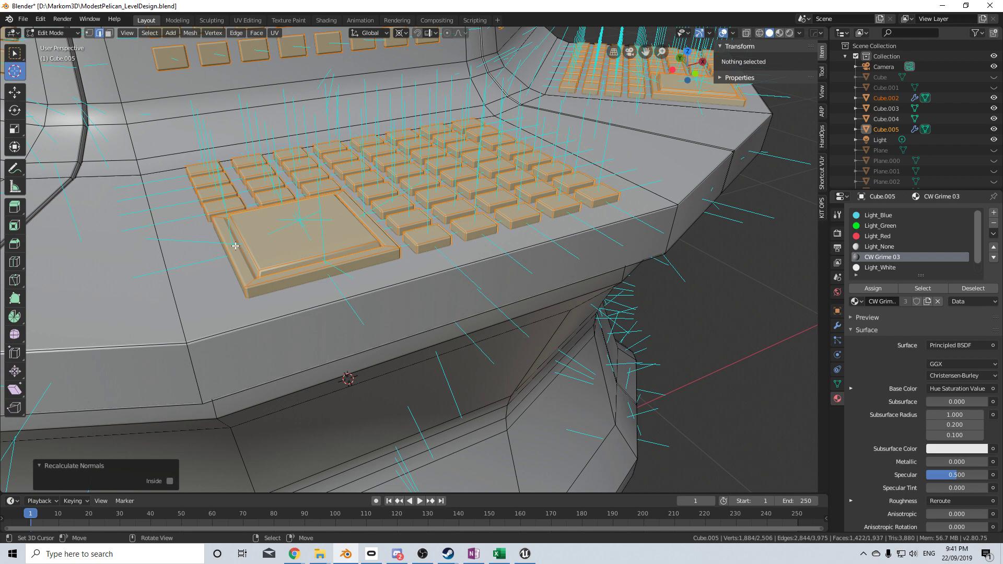
pyautogui.moveTo(630, 196)
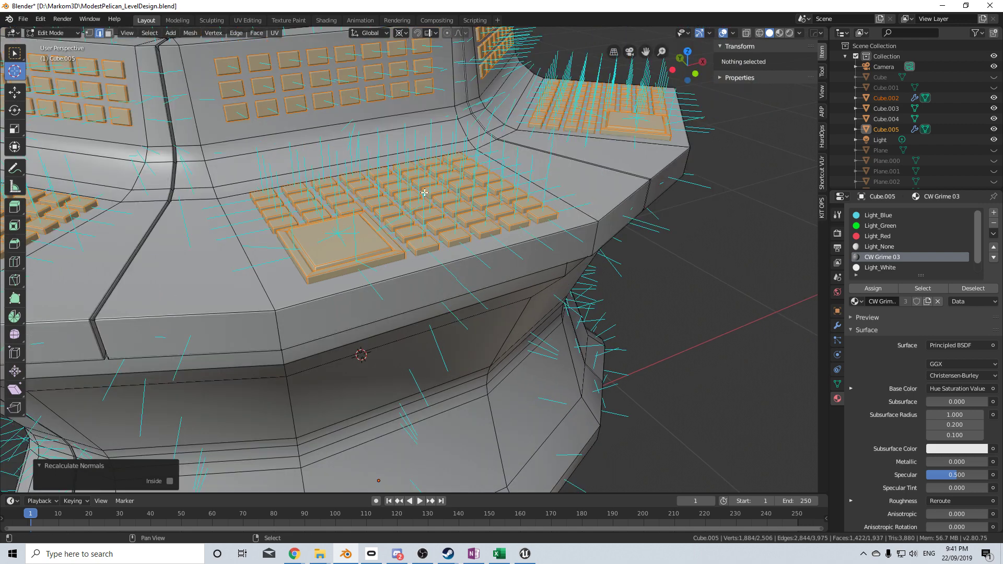
# Step: Return the recalculated door panel mesh to Object Mode
pyautogui.press('Tab')
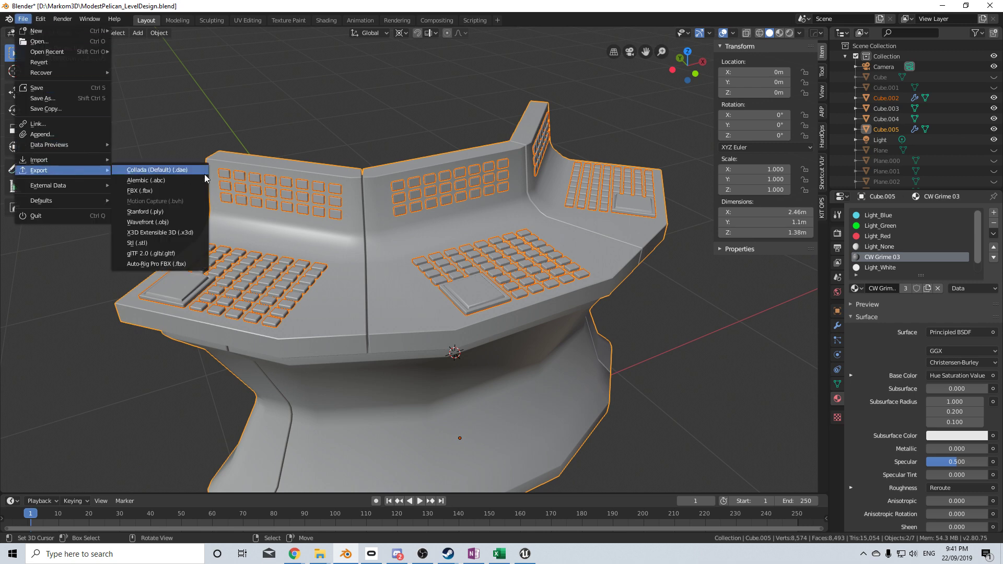
# Step: Choose FBX as the export format for SM_DoorPanel.fbx
pyautogui.click(140, 190)
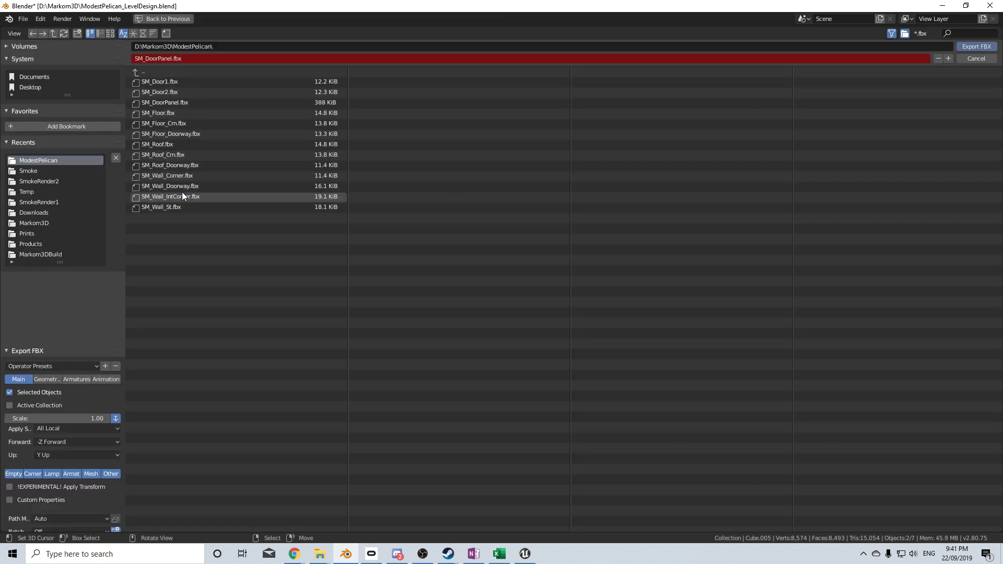
pyautogui.click(170, 186)
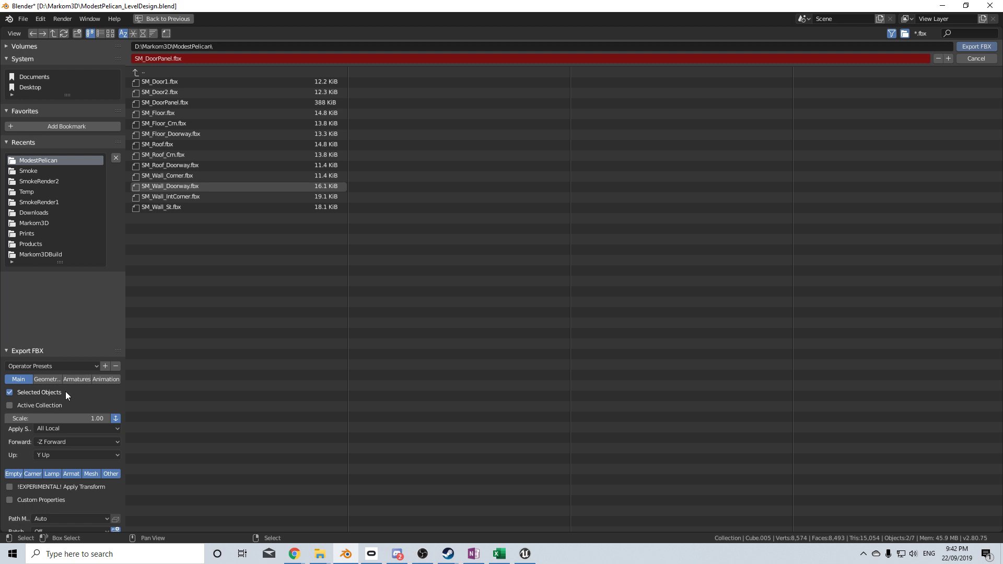
pyautogui.moveTo(104, 358)
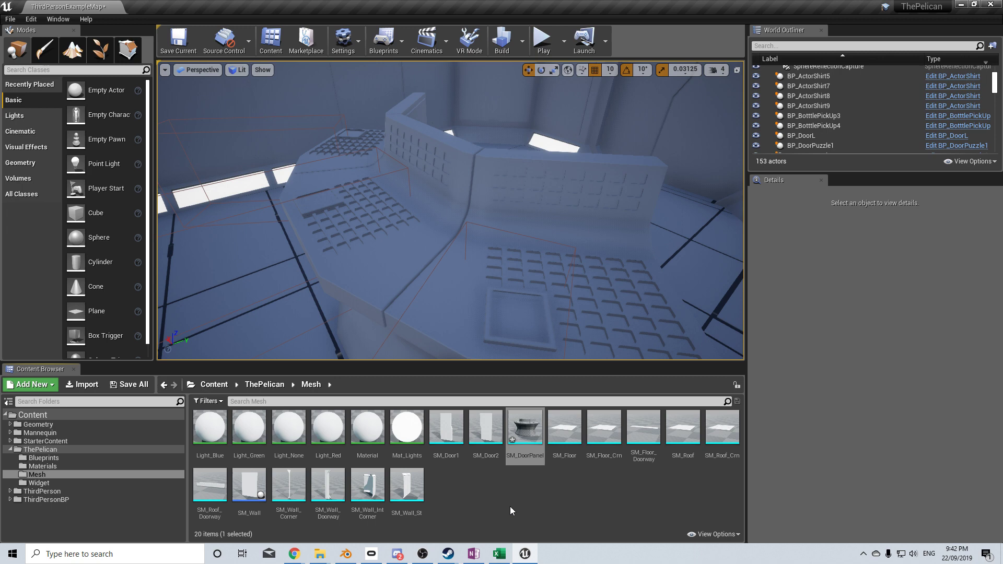
pyautogui.moveTo(446, 427)
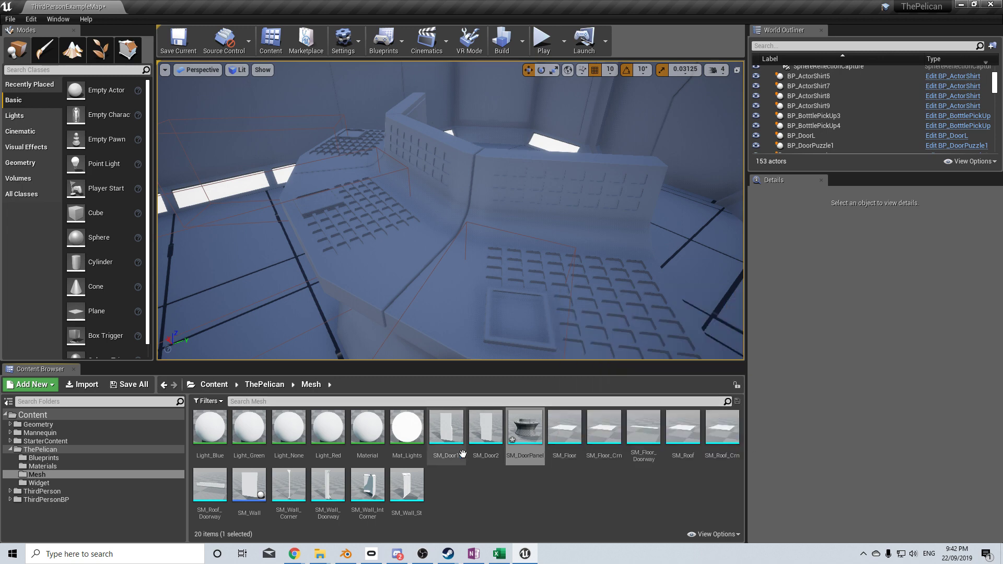
# Step: Open the SM_DoorPanel asset's context menu in the Content Browser
pyautogui.rightClick(524, 428)
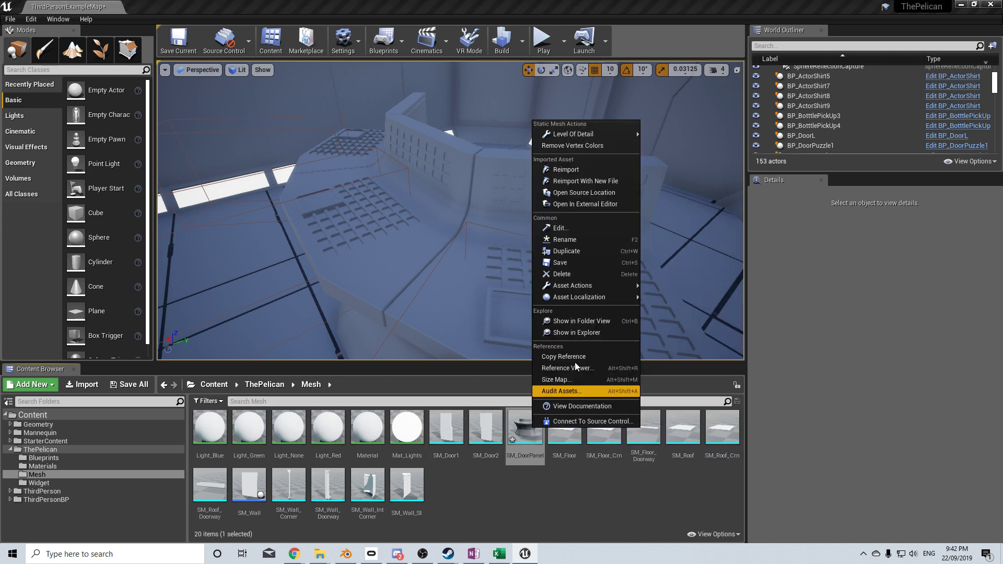